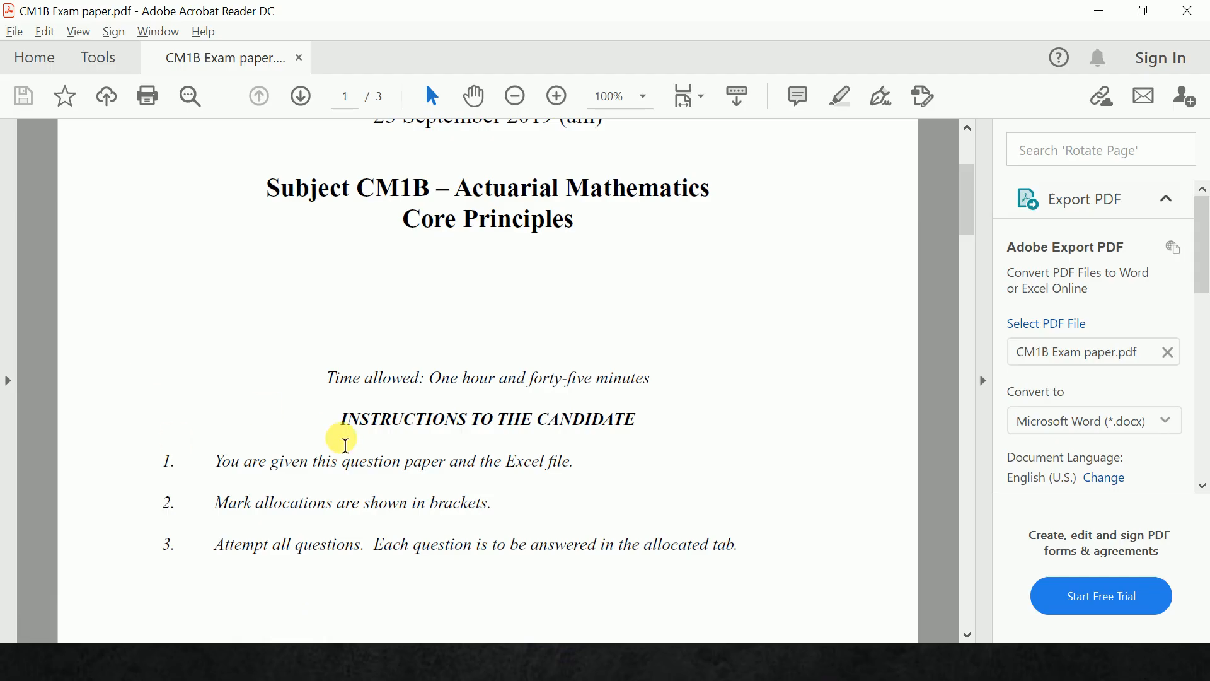
mouse_move(317, 496)
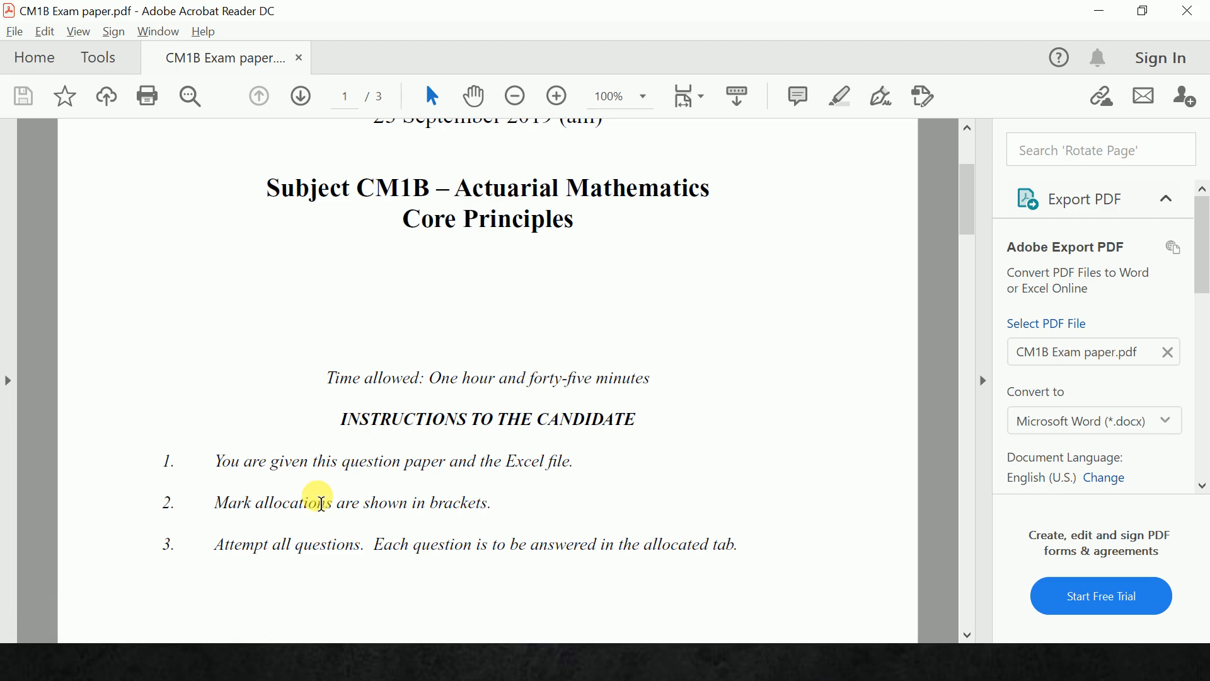
mouse_move(407, 455)
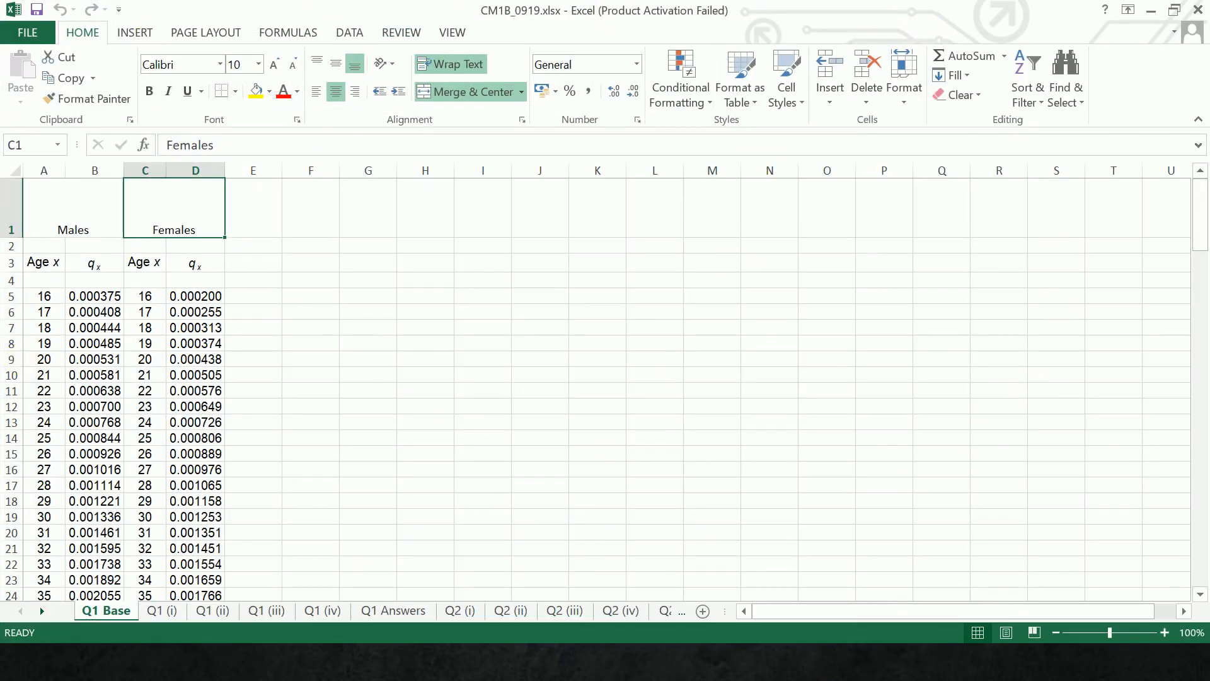
Step: Bring the CM1B exam paper's candidate instructions back alongside the workbook
right_click(320, 610)
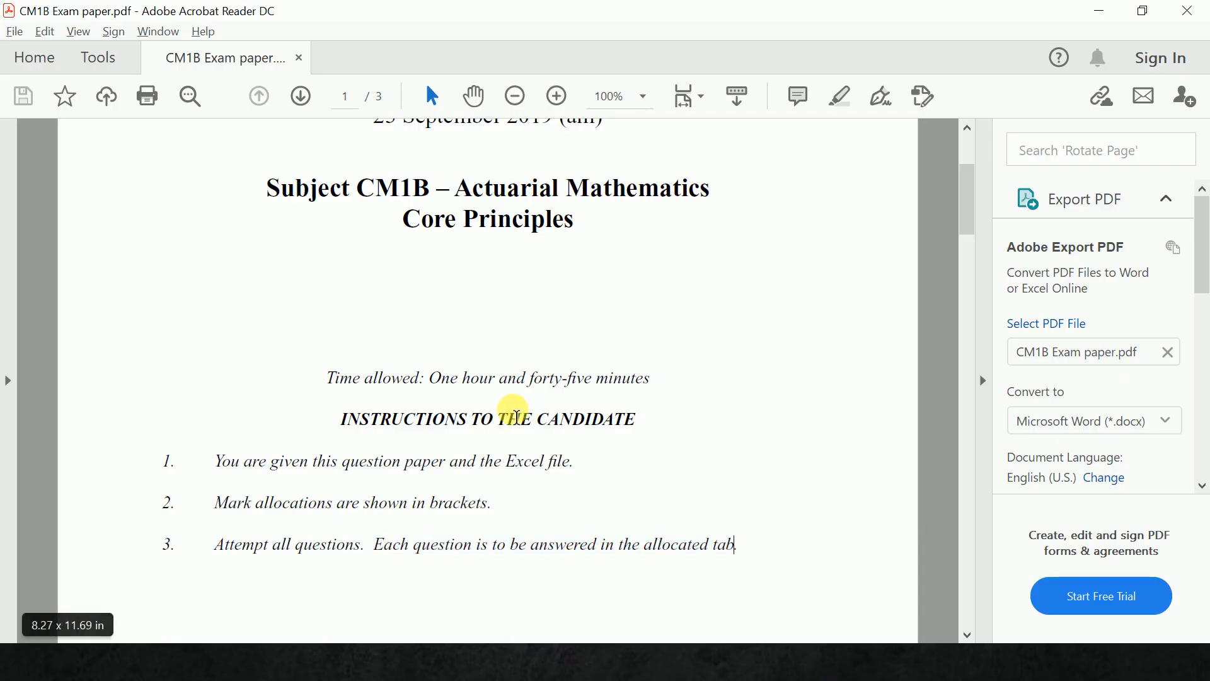
Step: Read down through Question 1 on the life assurance policy, then show the Q1 (iii) sheet
scroll("down", 3)
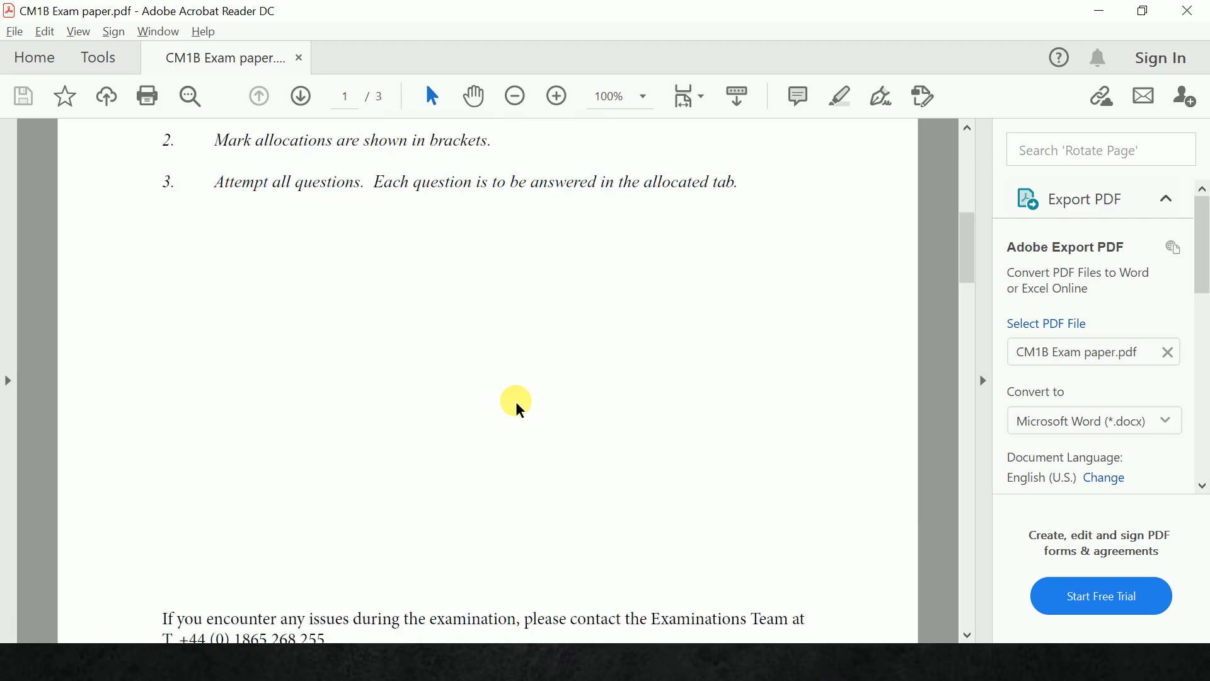
scroll("down", 3)
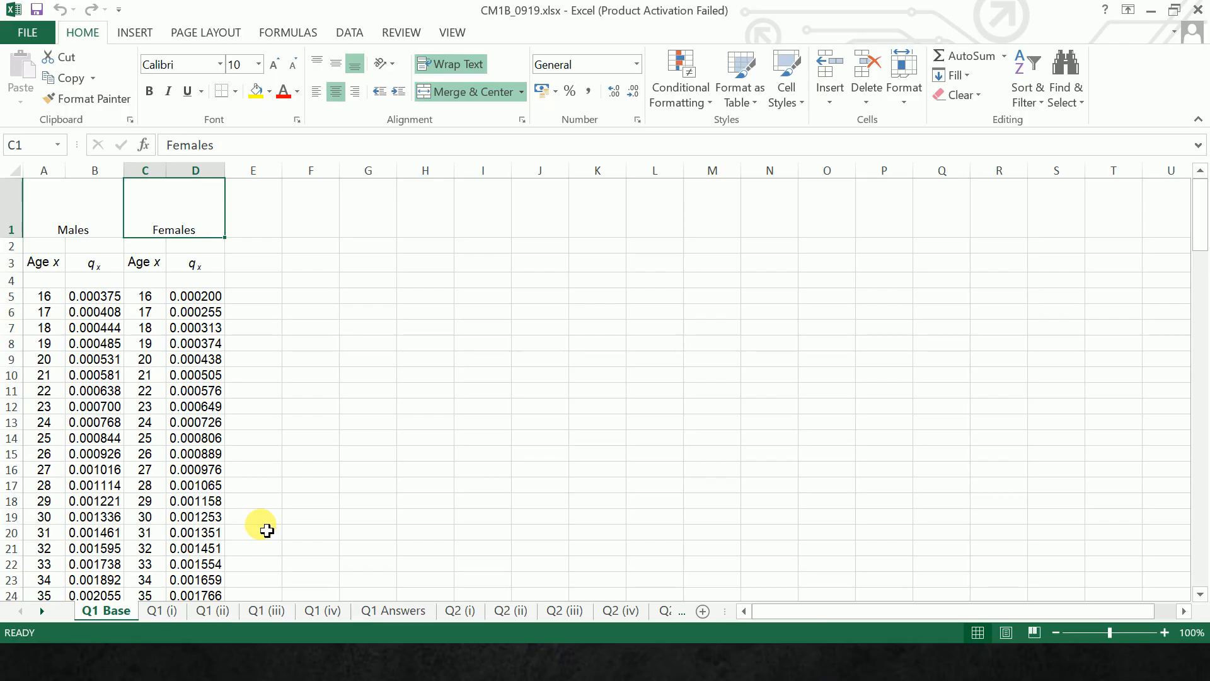
left_click(162, 610)
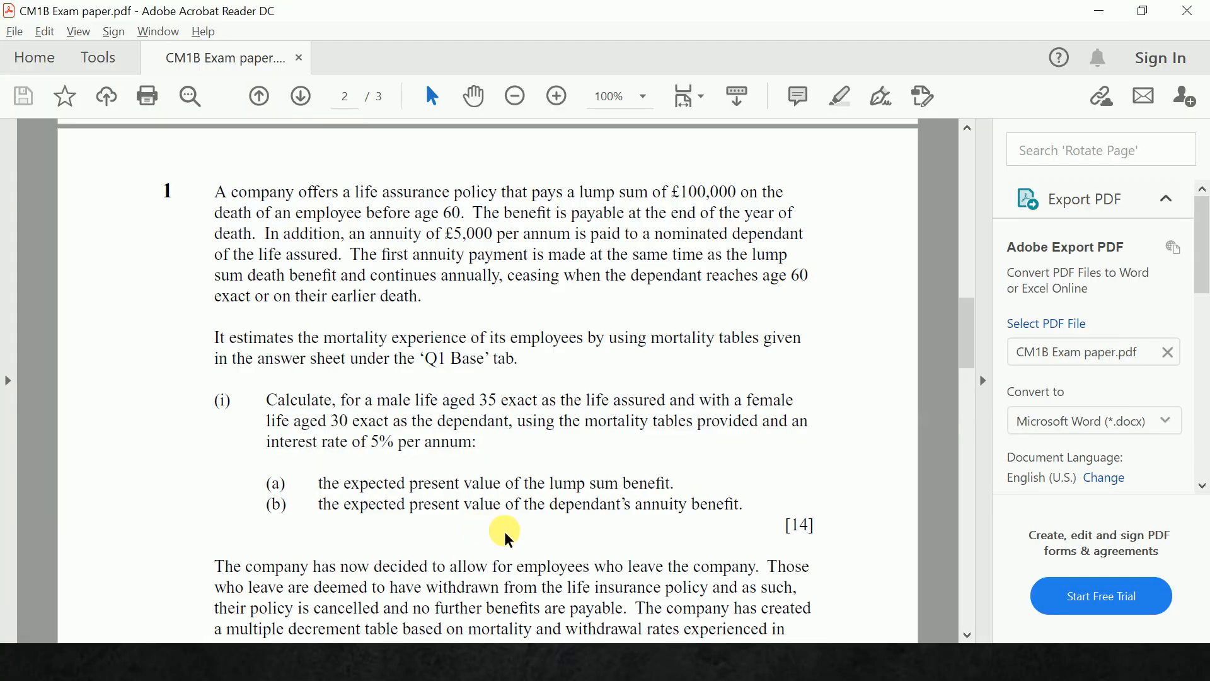
mouse_move(832, 469)
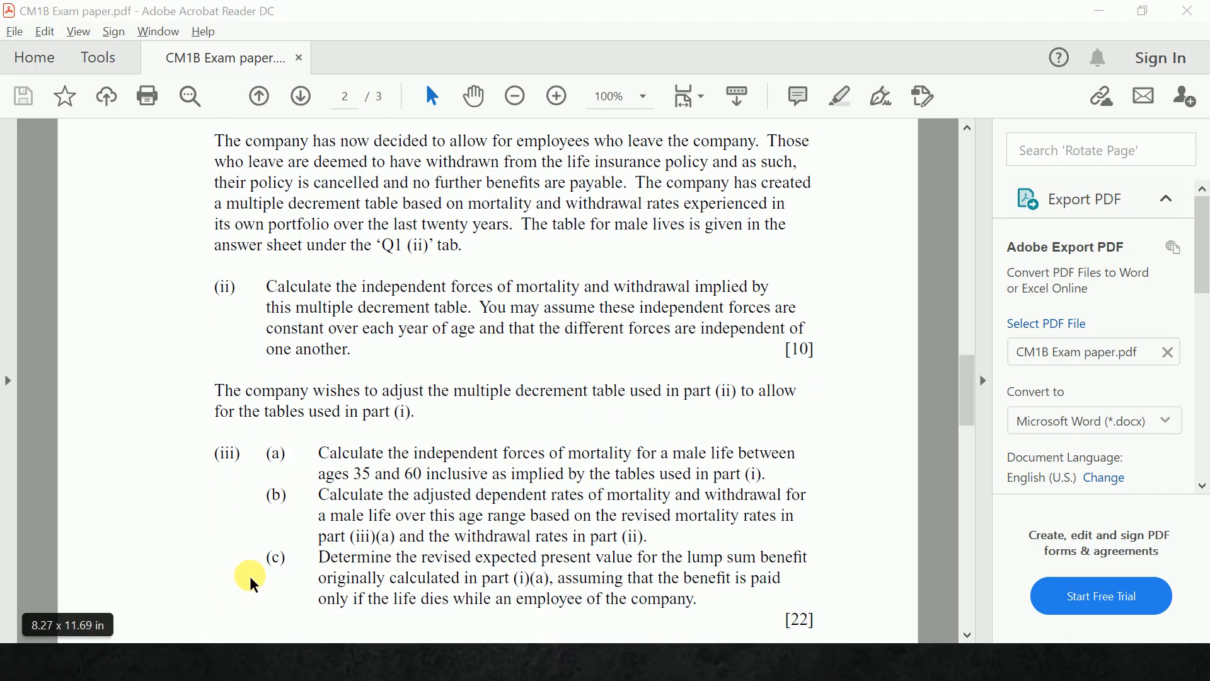
mouse_move(4, 629)
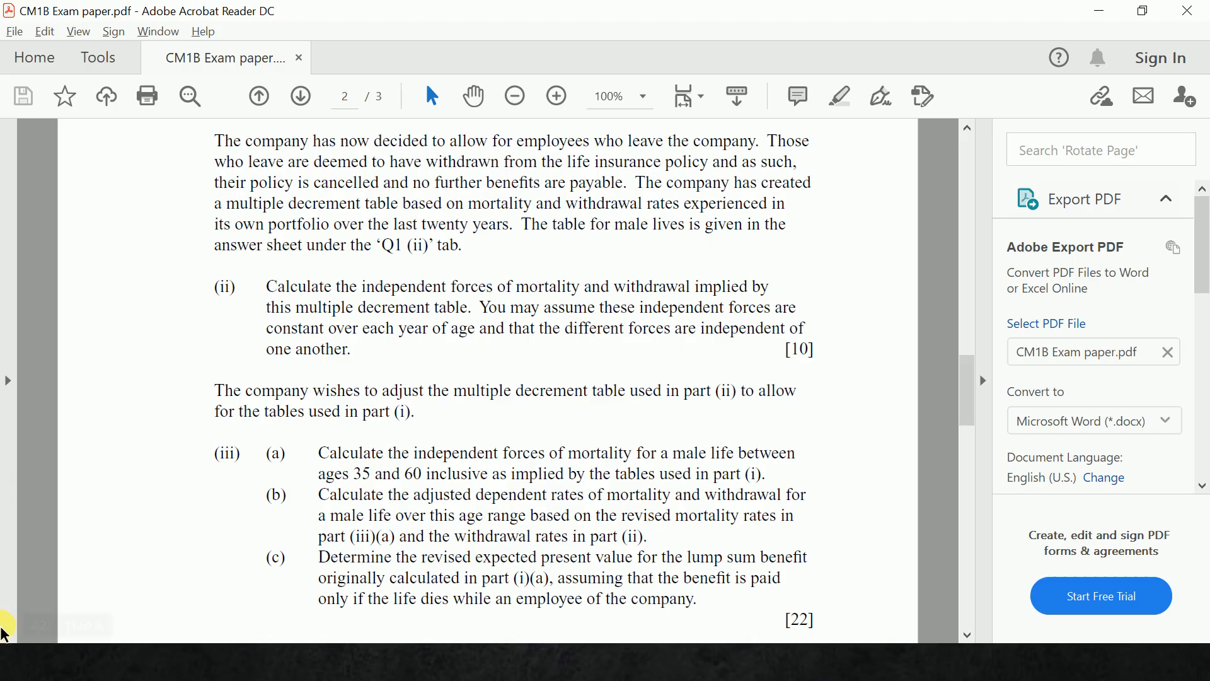
mouse_move(270, 604)
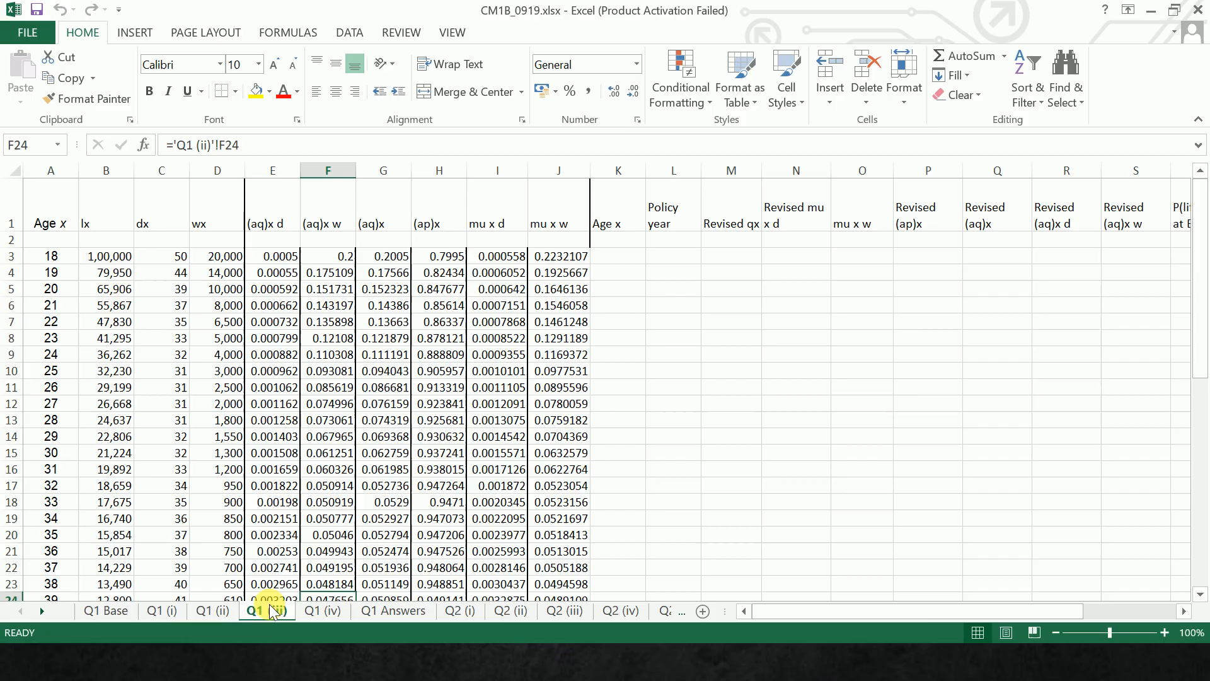
Step: Show the Q1 Answers sheet with its (i)(a), (i)(b) 383.1518 and (iii)(c) rows, keeping earlier tabs visible
left_click(266, 610)
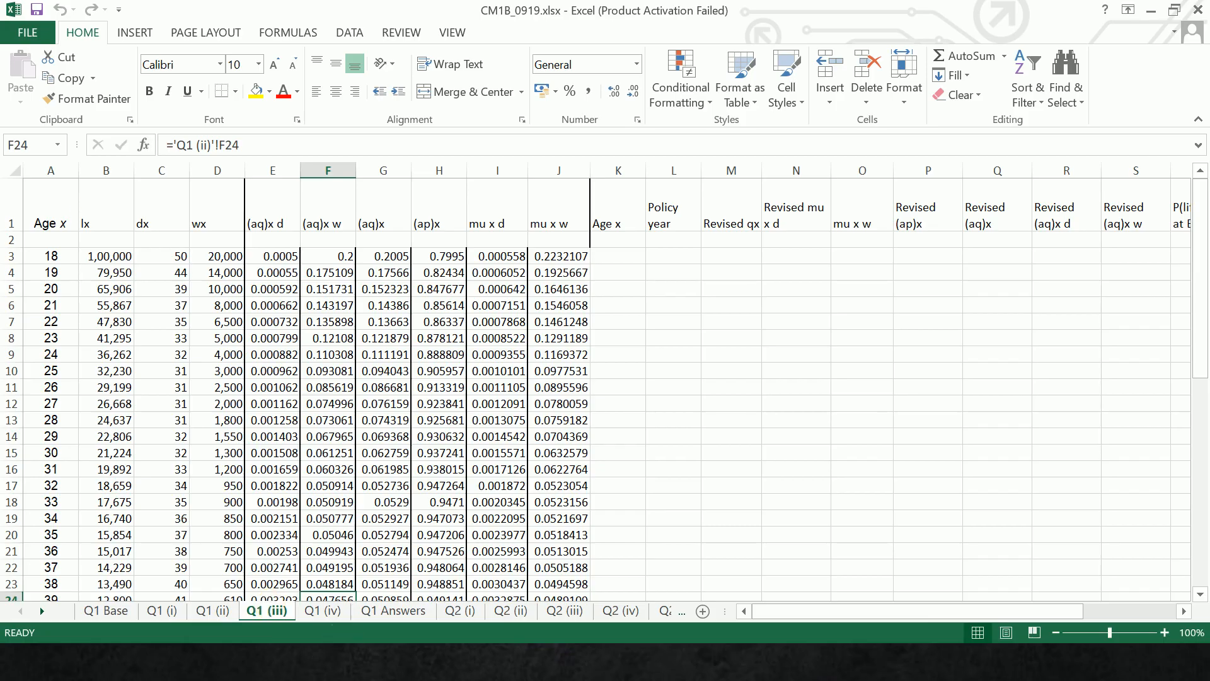
left_click(393, 610)
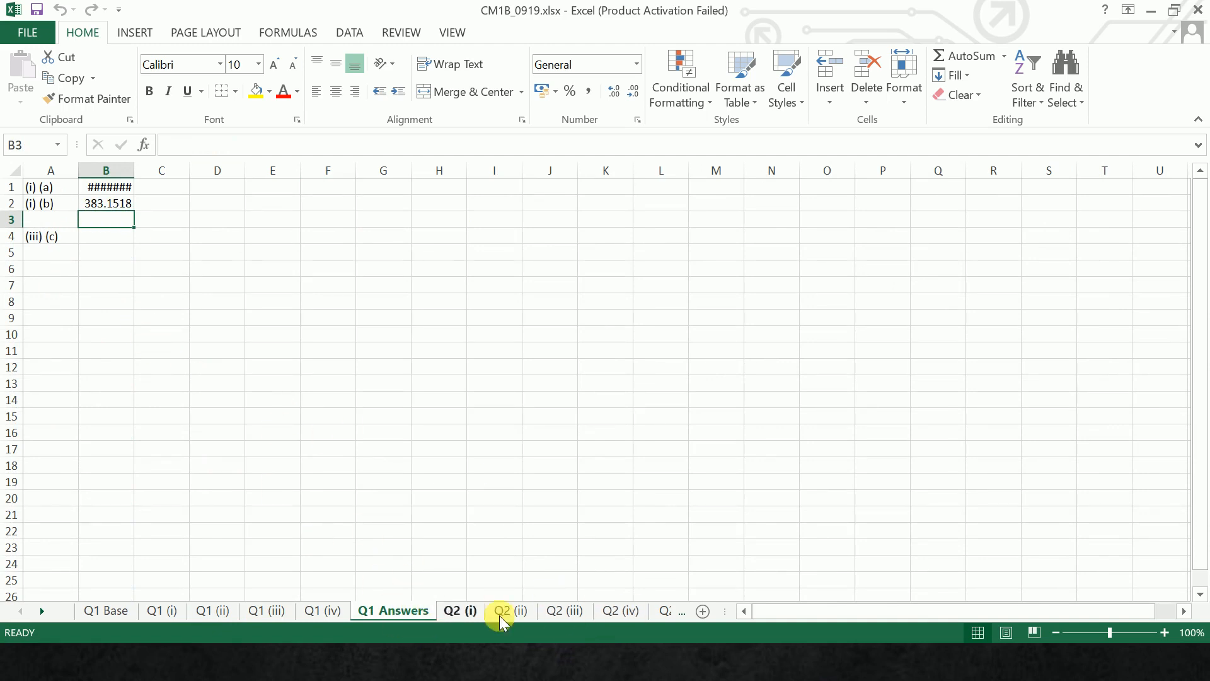
mouse_move(41, 610)
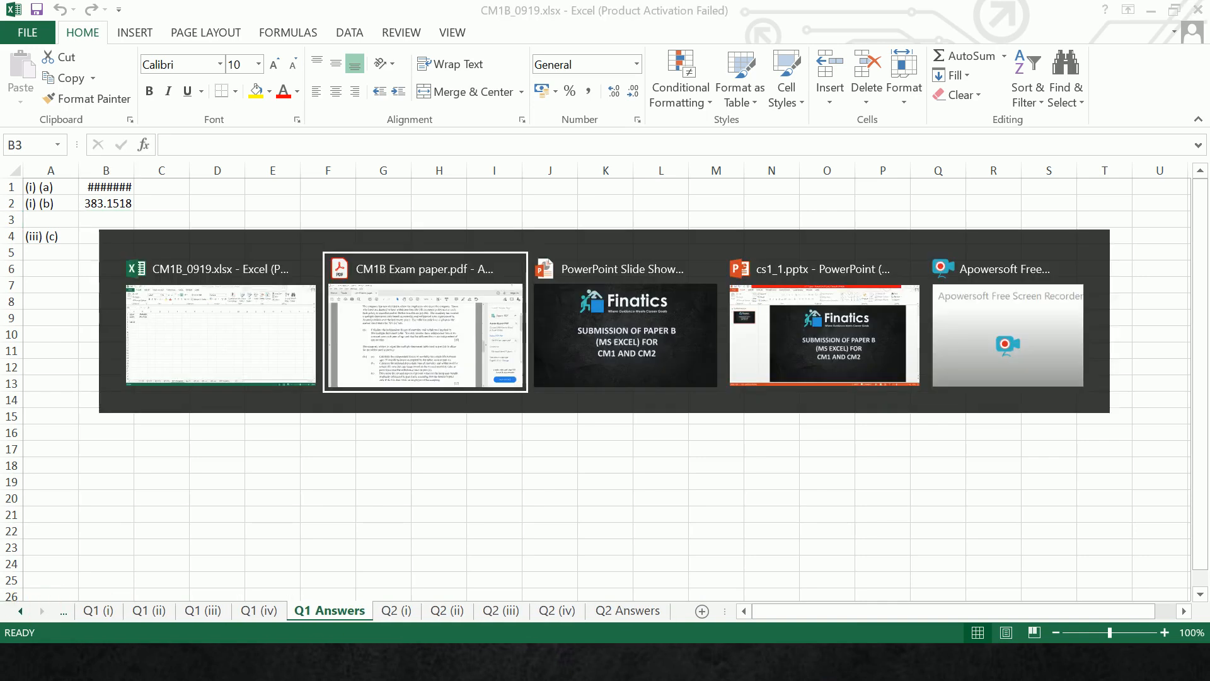
left_click(425, 320)
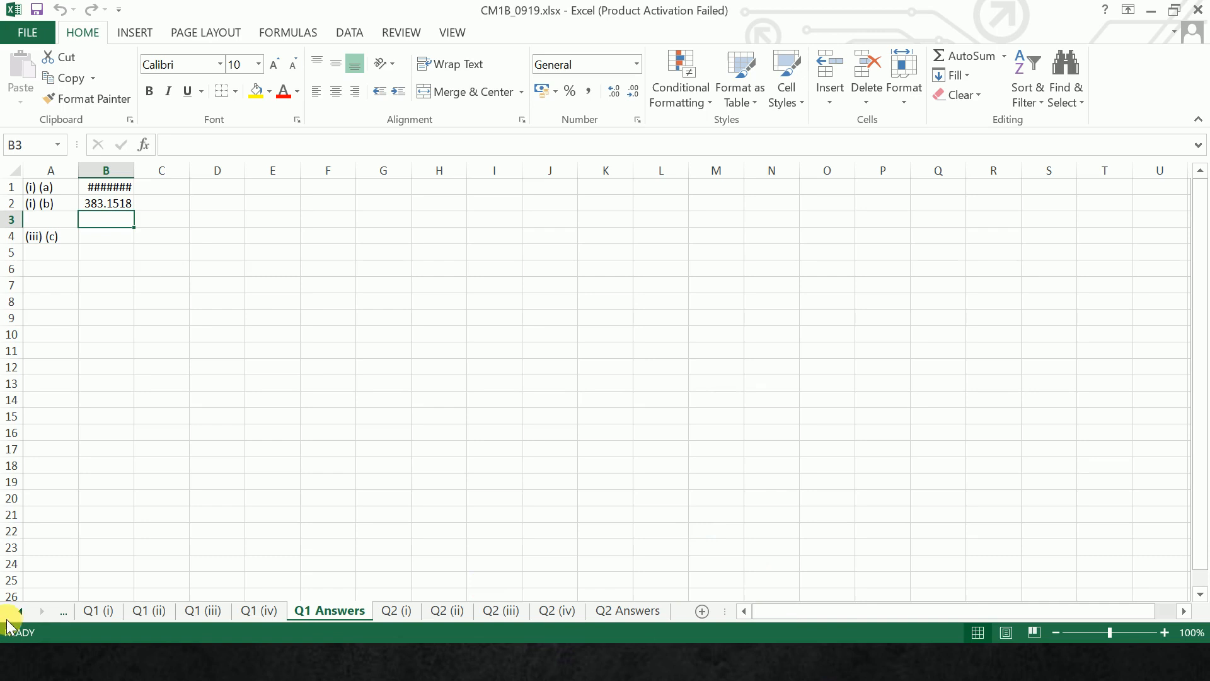
left_click(11, 610)
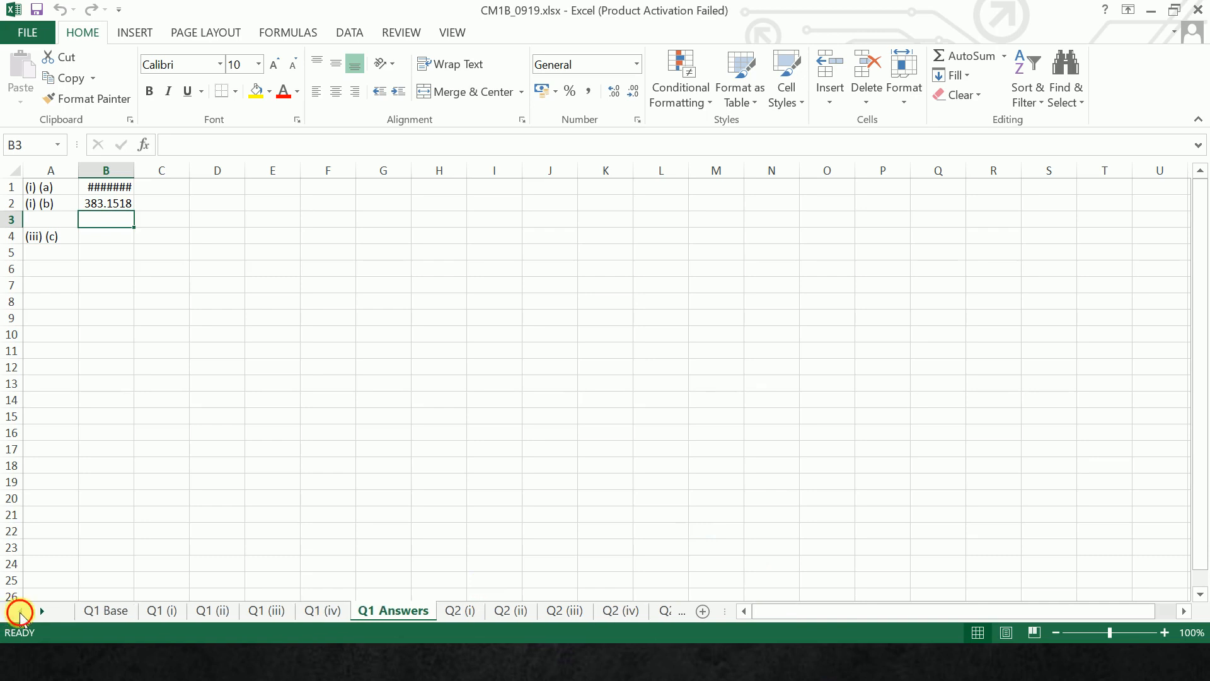
mouse_move(600, 545)
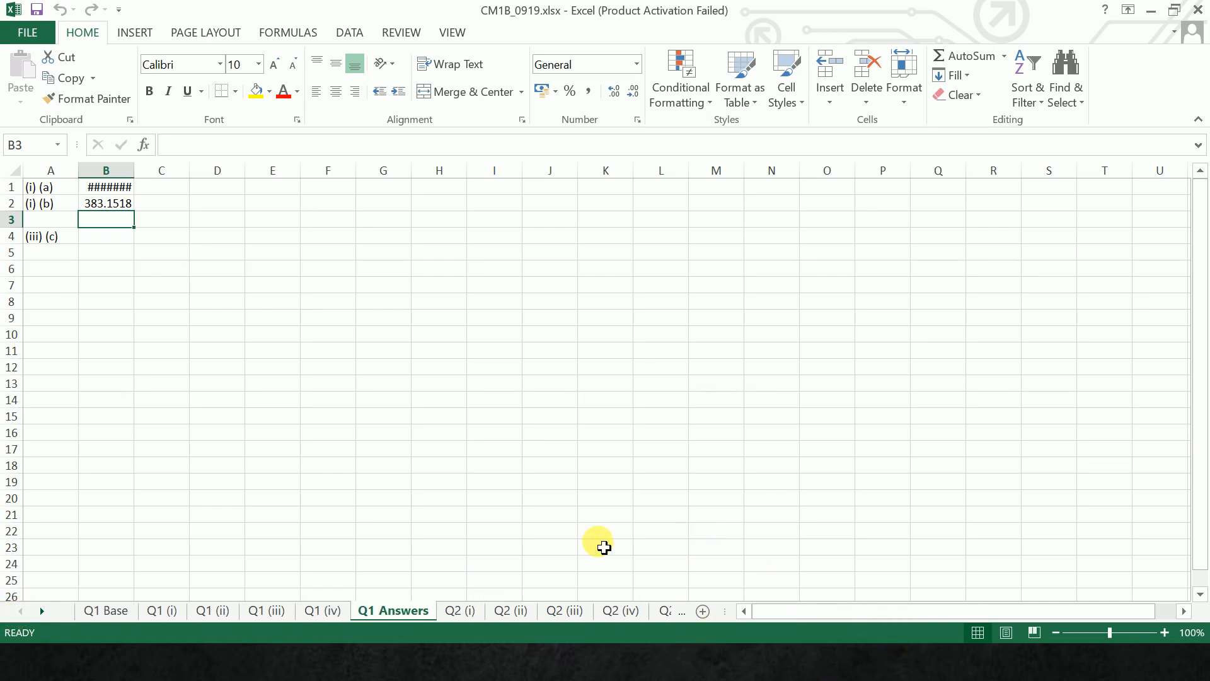
mouse_move(1004, 631)
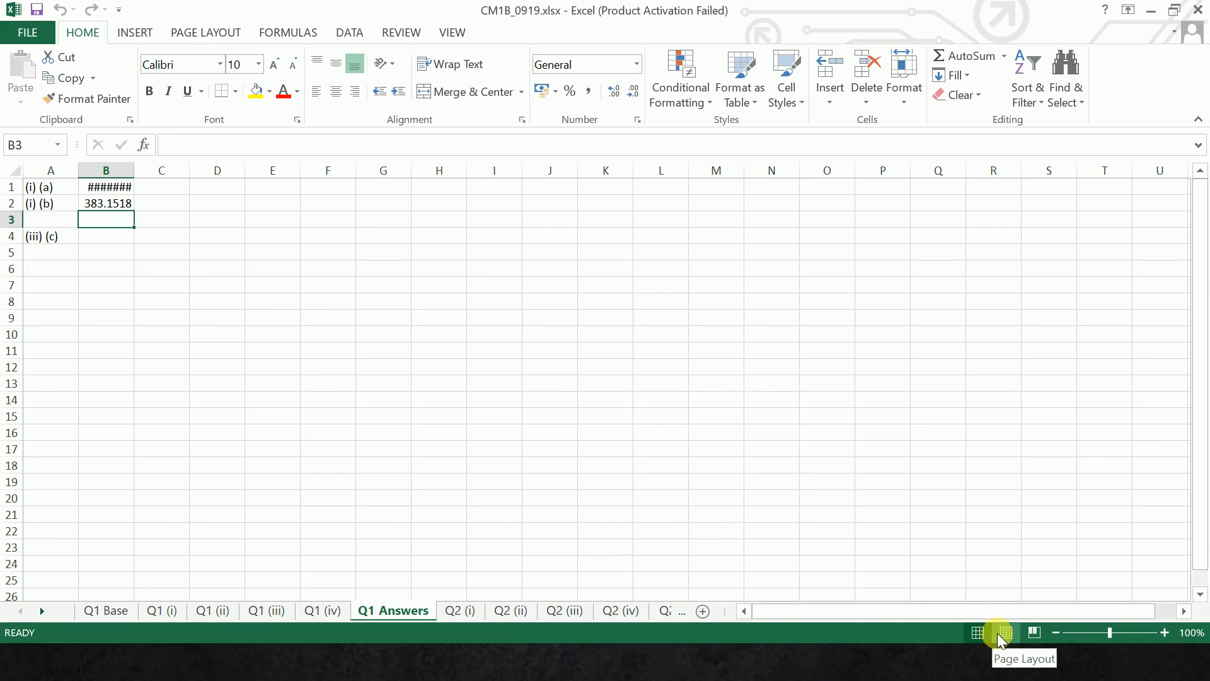
Step: Enter ARN in the centre page header, confirm it in Page Layout view, and return to Normal view
left_click(994, 633)
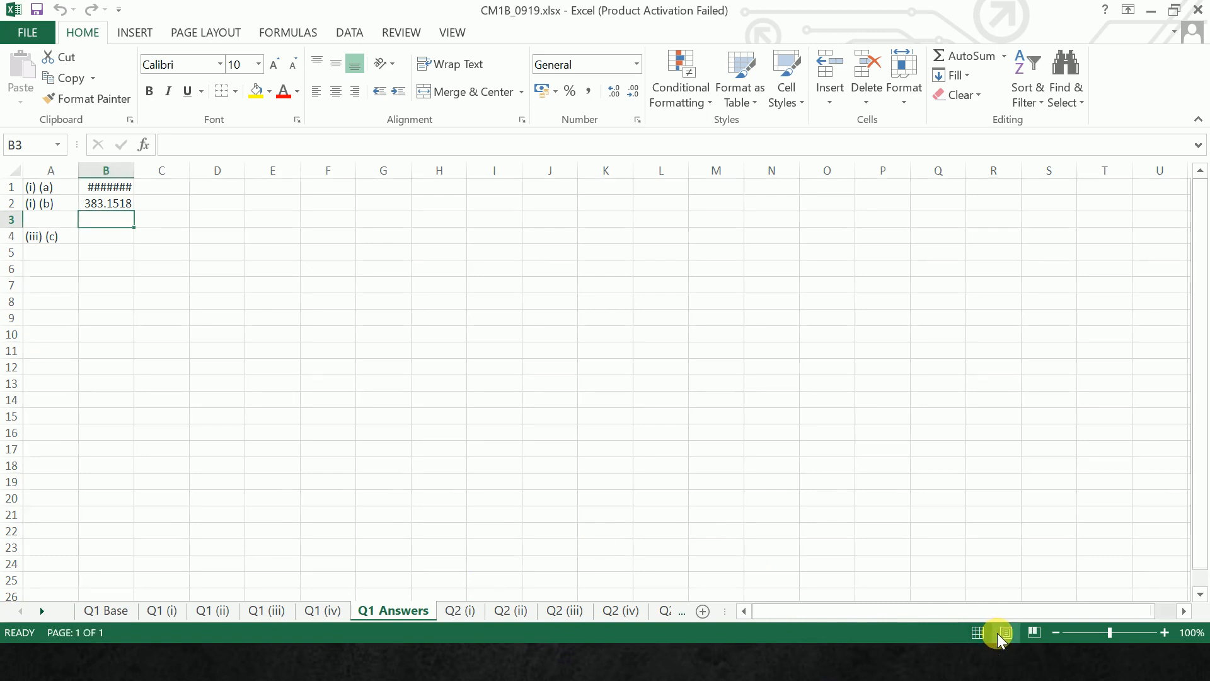
left_click(1004, 631)
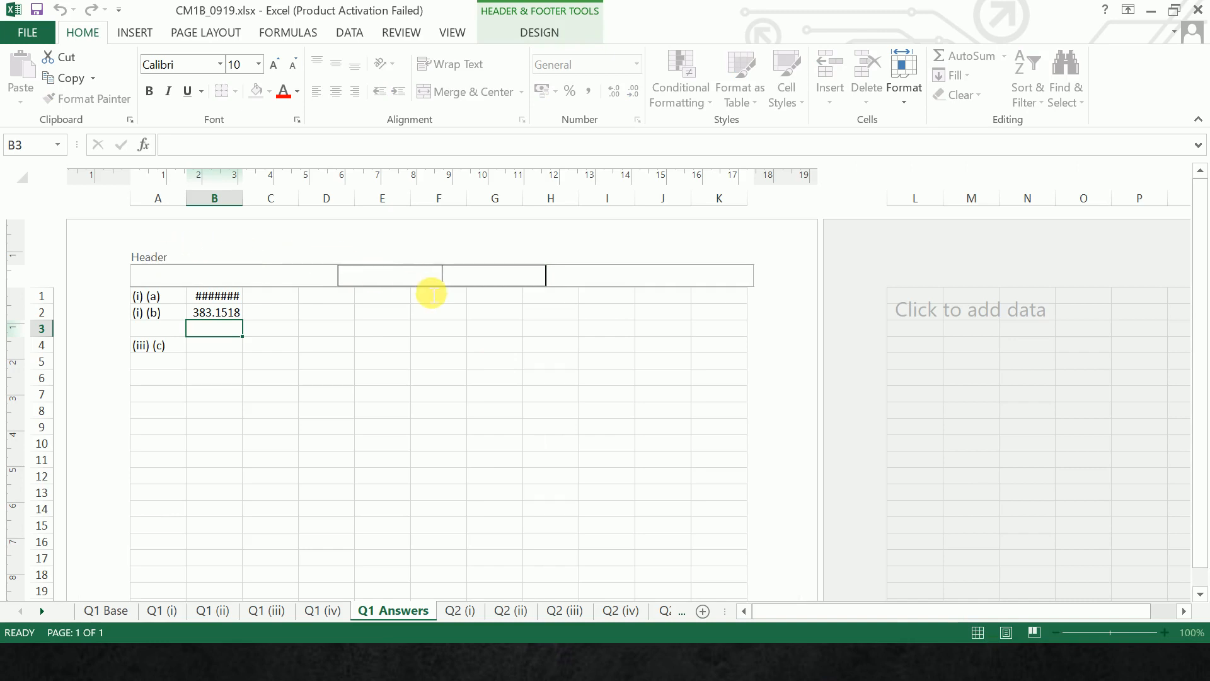
type("ARN")
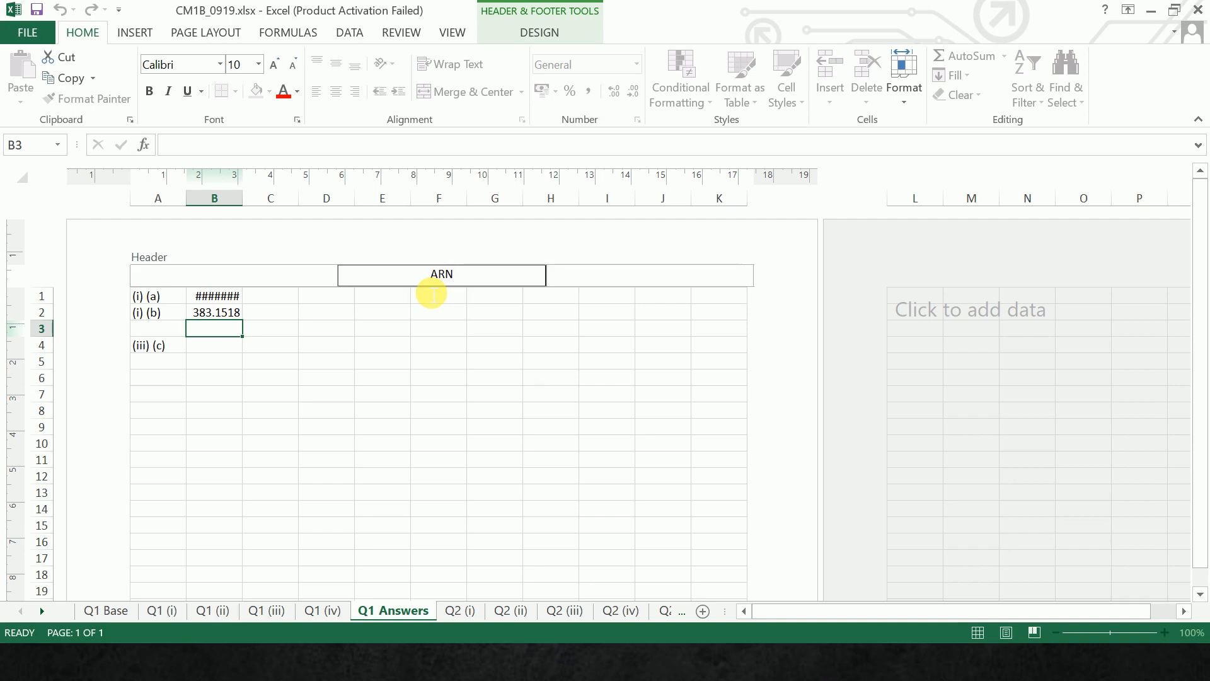
mouse_move(744, 569)
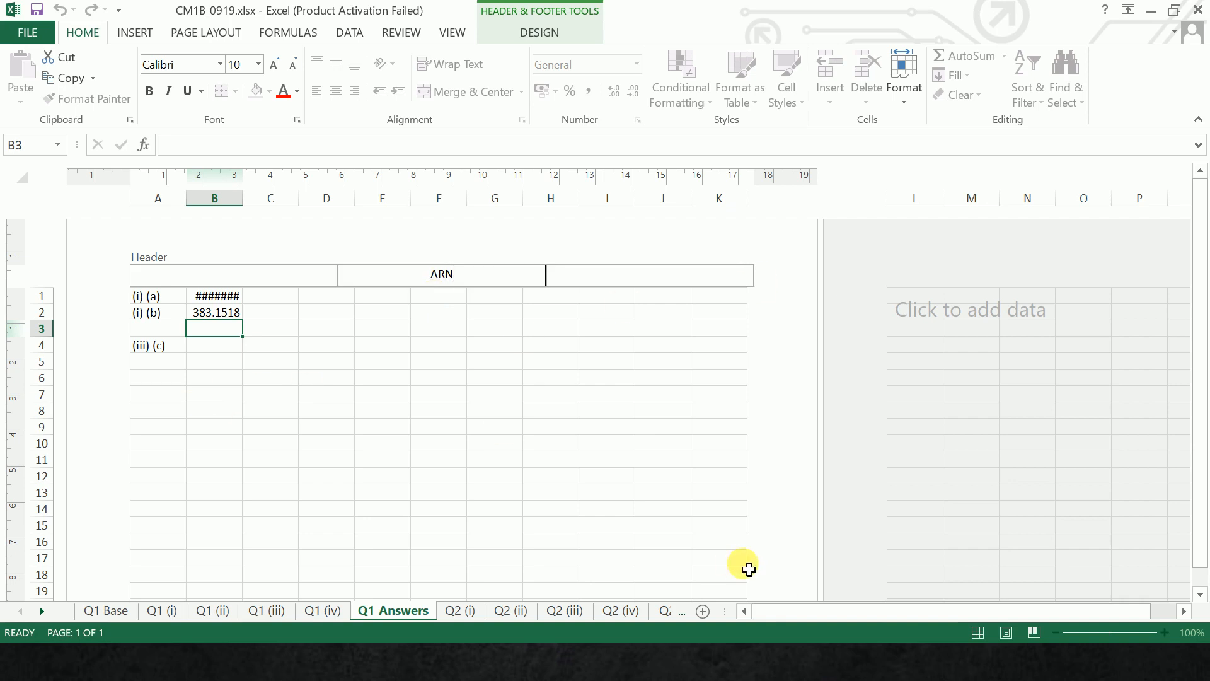
mouse_move(652, 417)
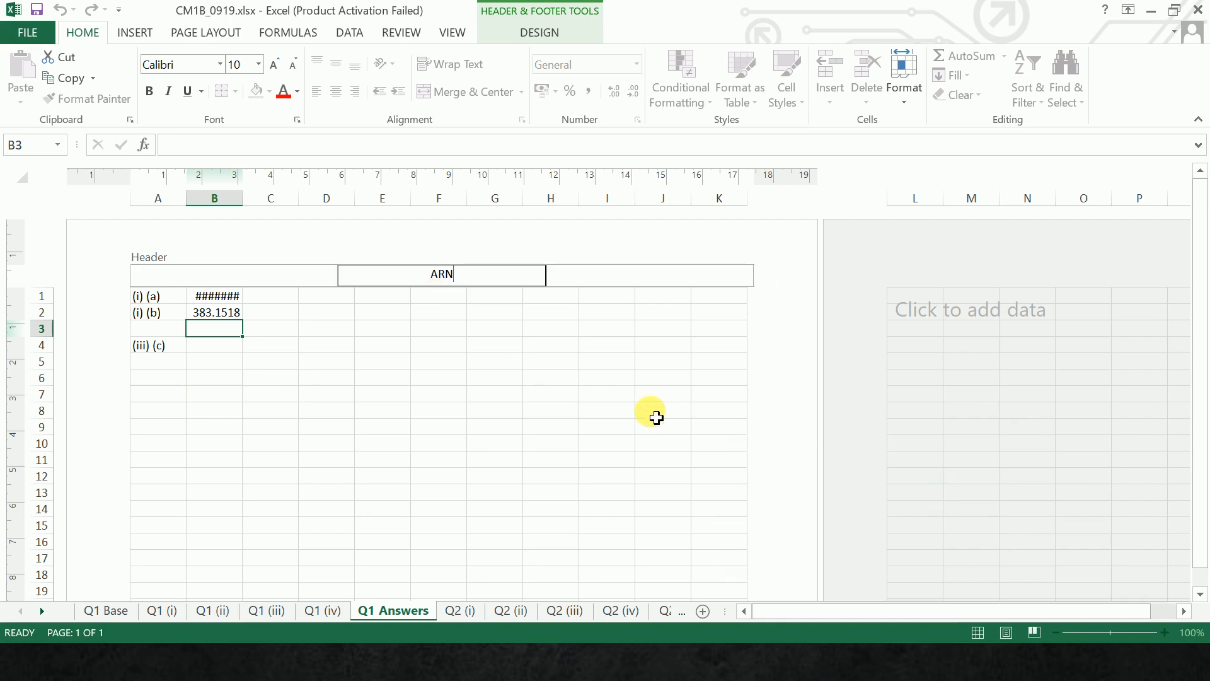
left_click(550, 327)
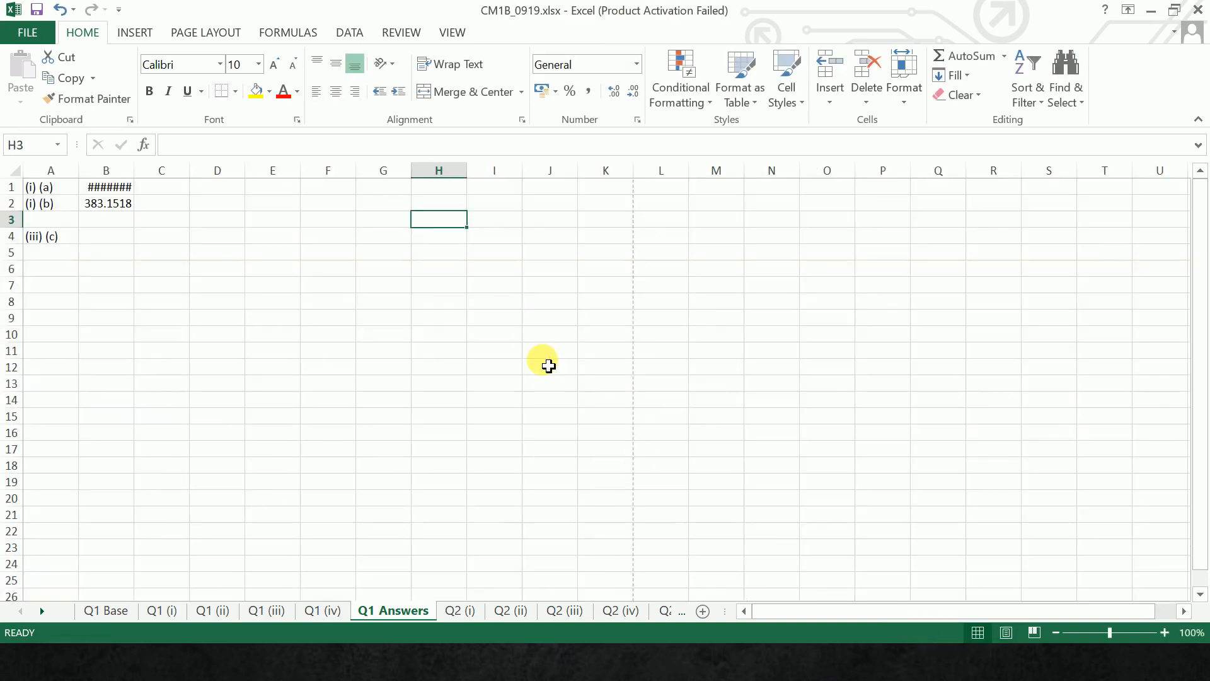
mouse_move(932, 537)
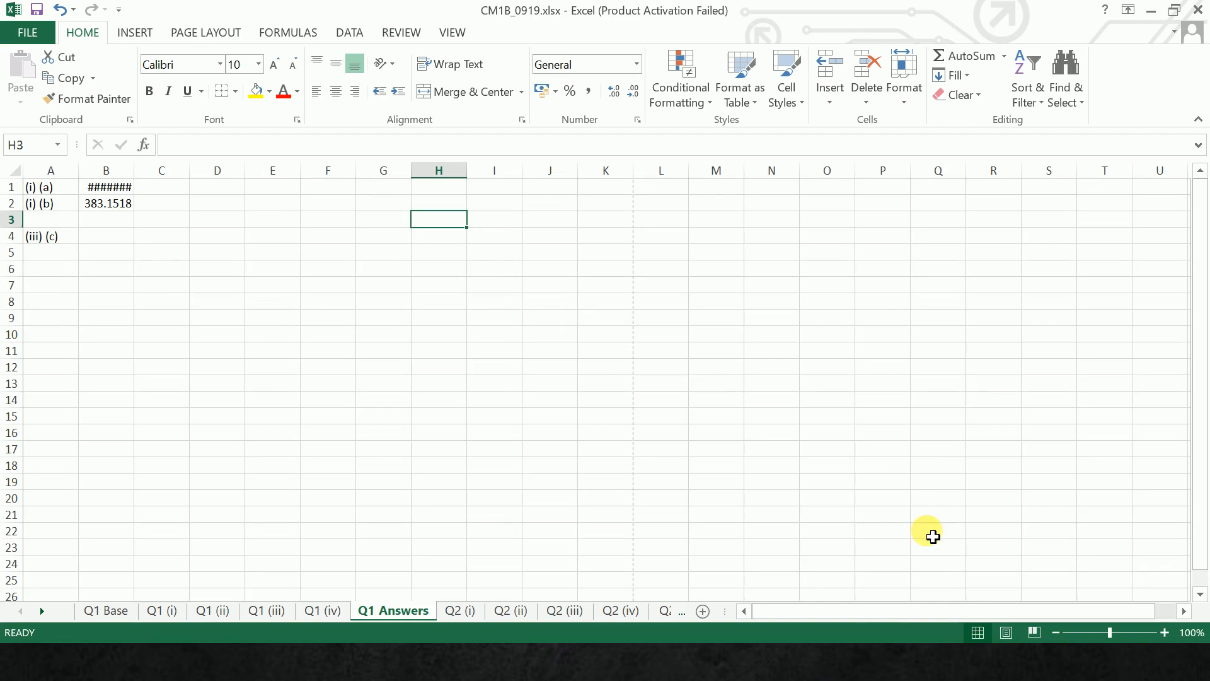
left_click(1004, 632)
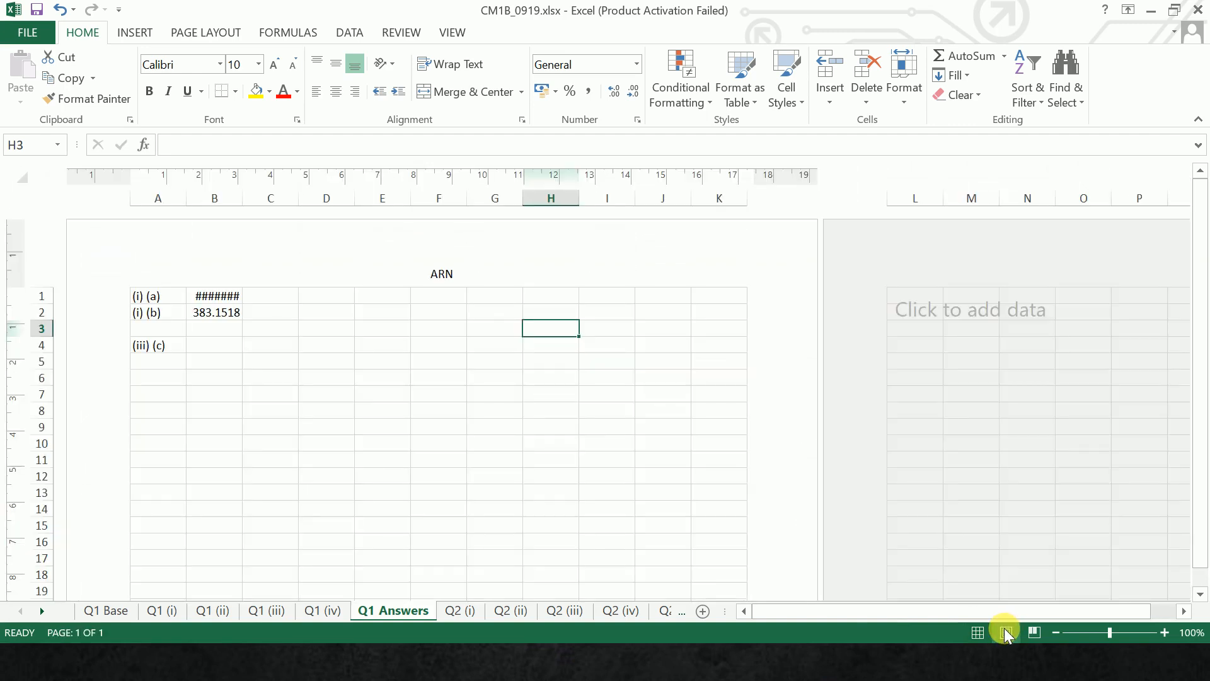
left_click(978, 631)
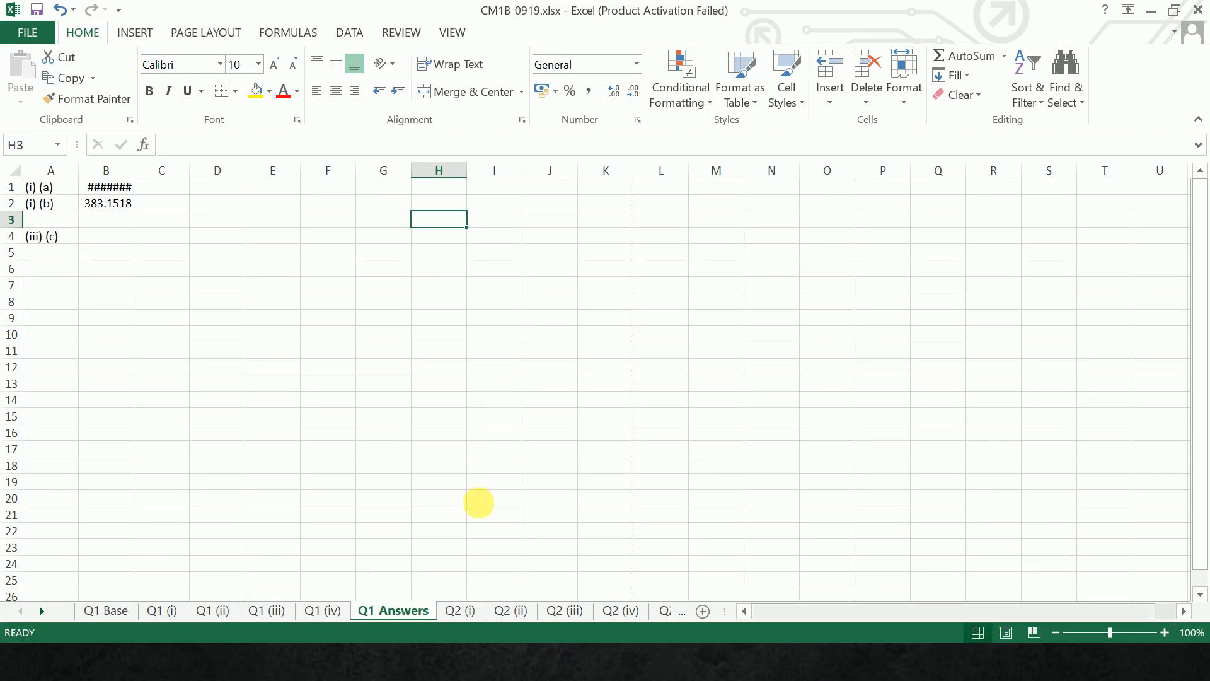
left_click(28, 33)
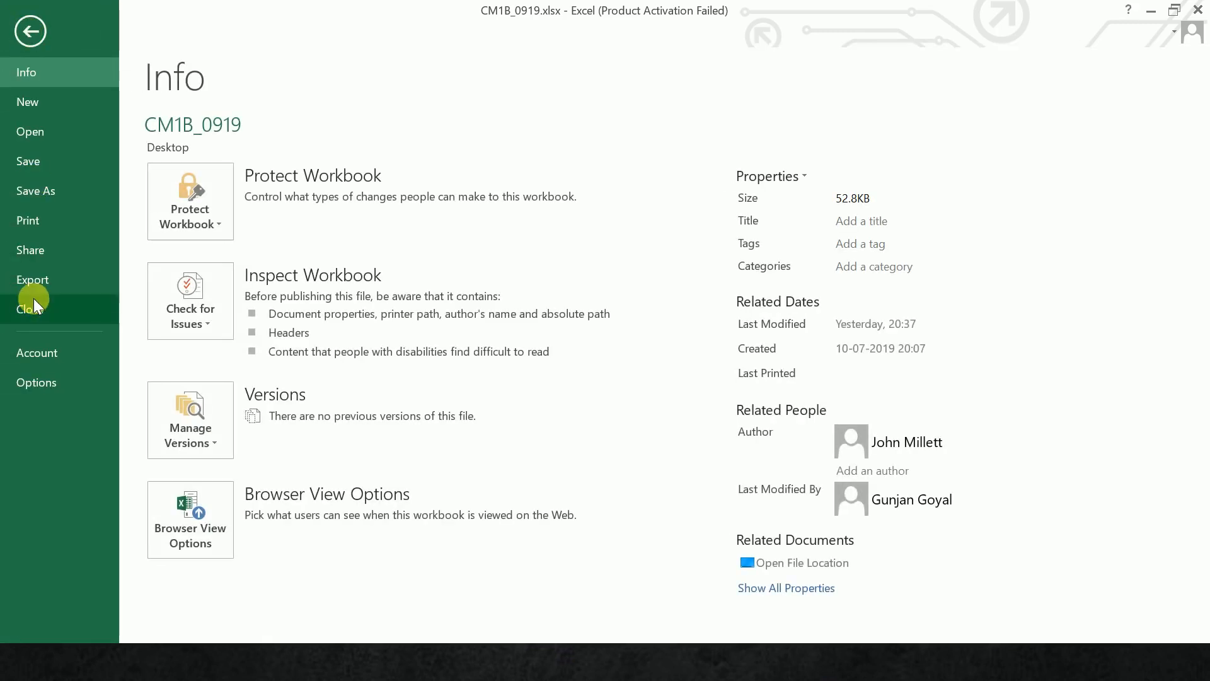
left_click(35, 191)
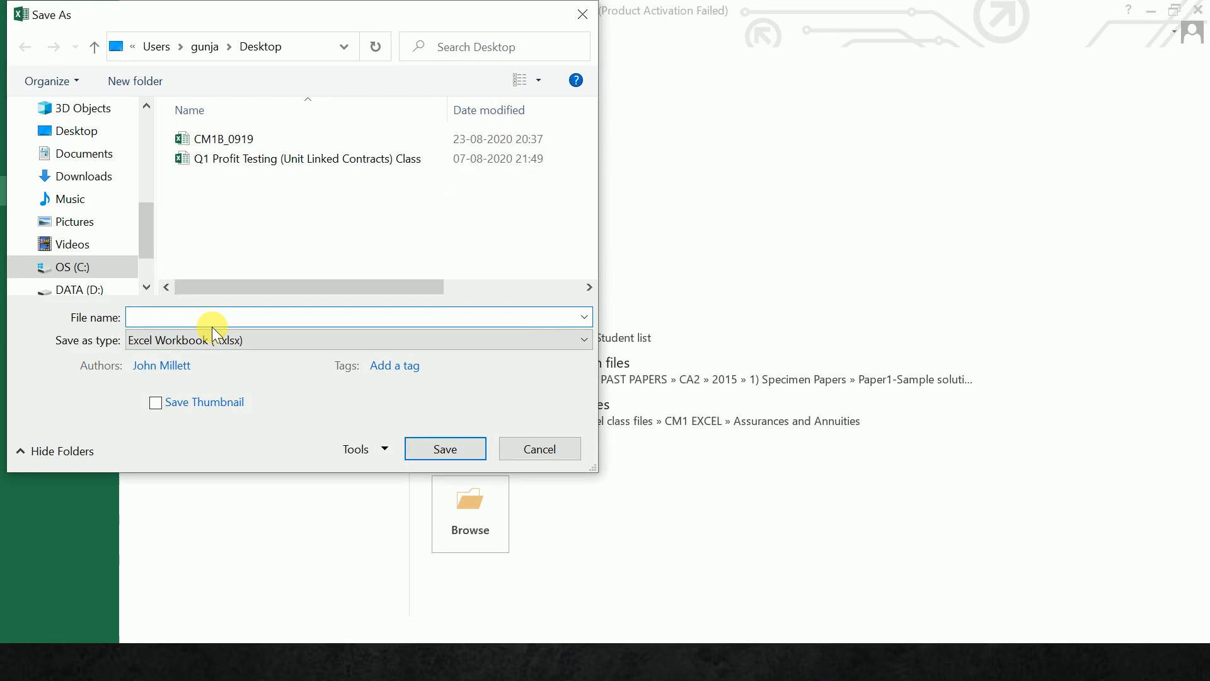
type("ARN")
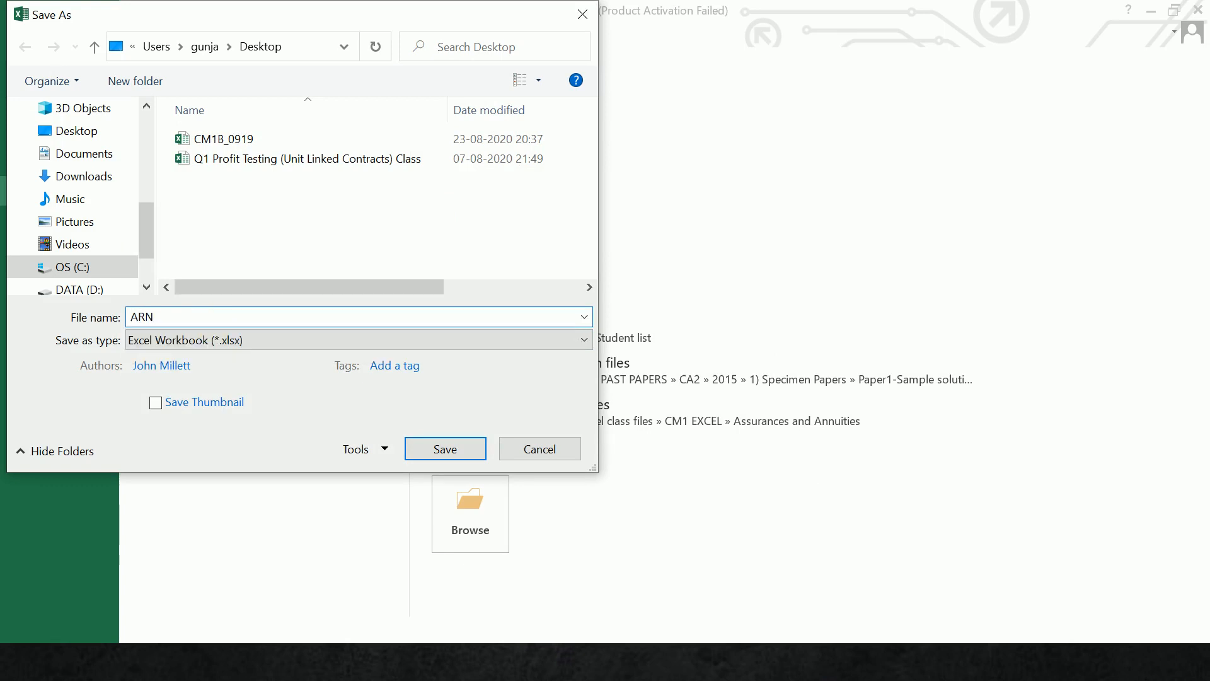
type("_CM")
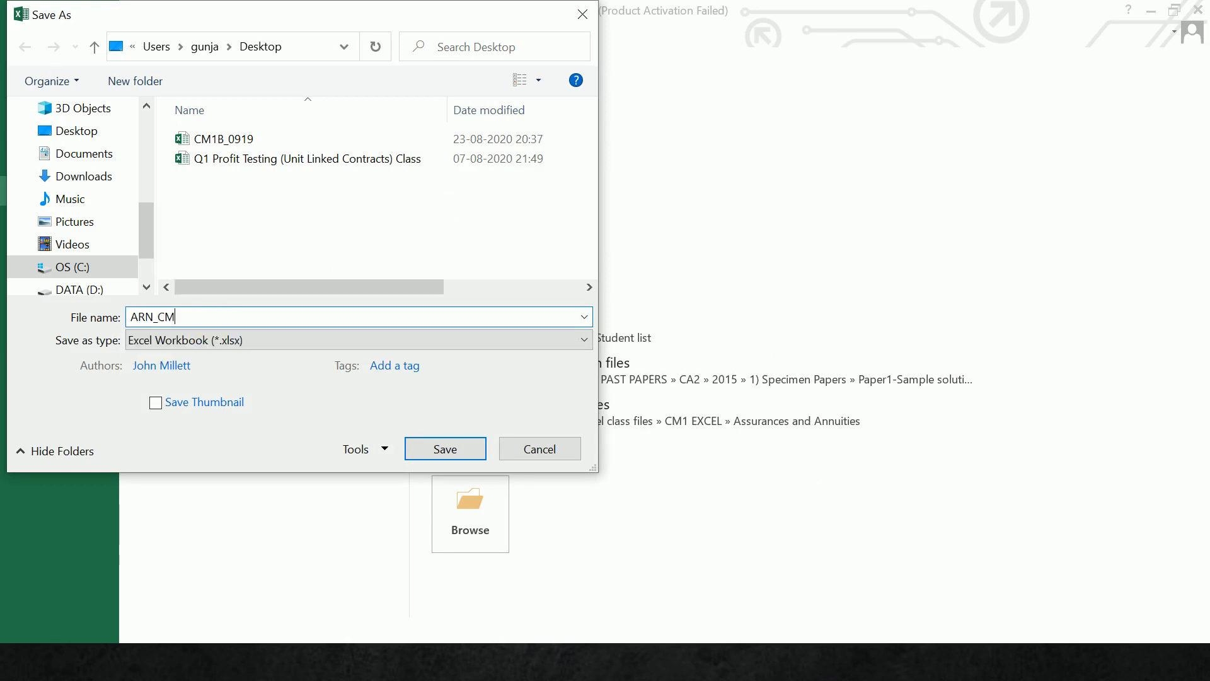
type("1B")
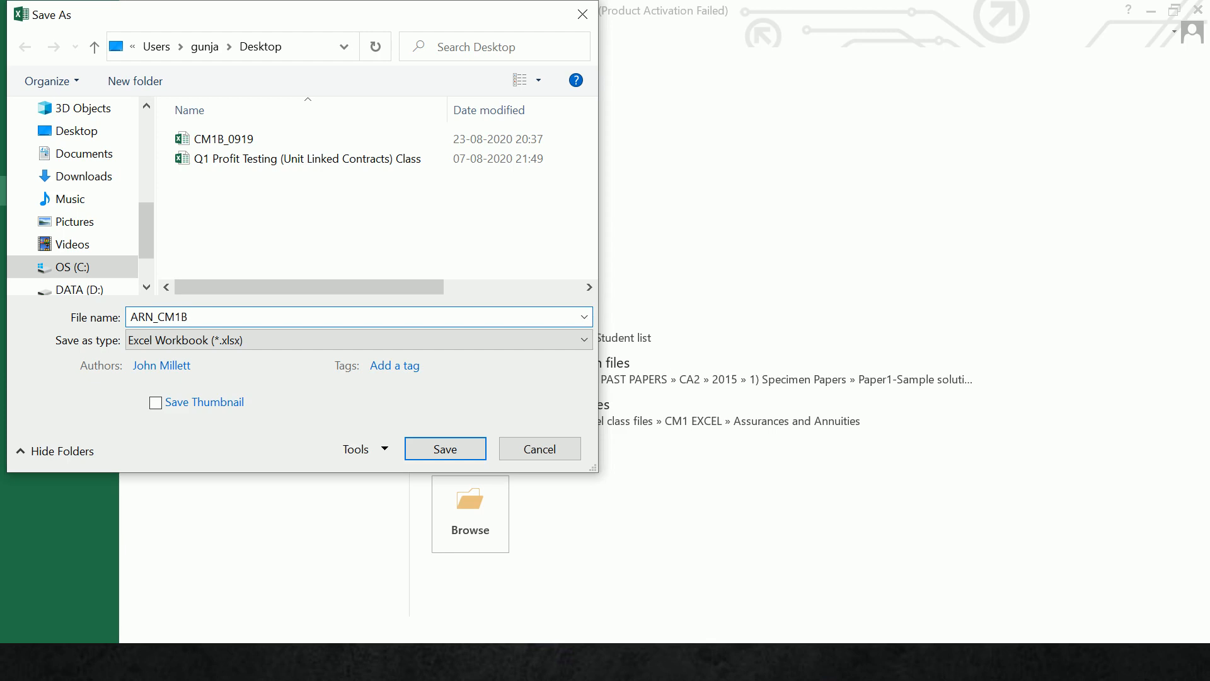
type("_")
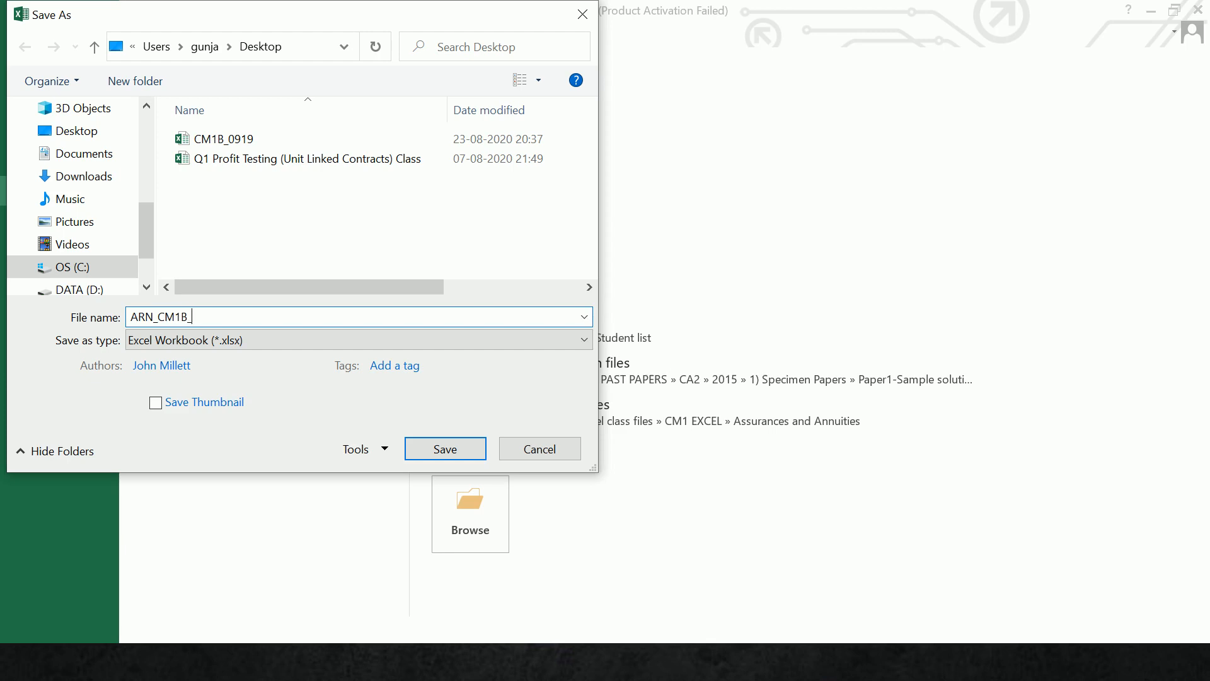
type("092020")
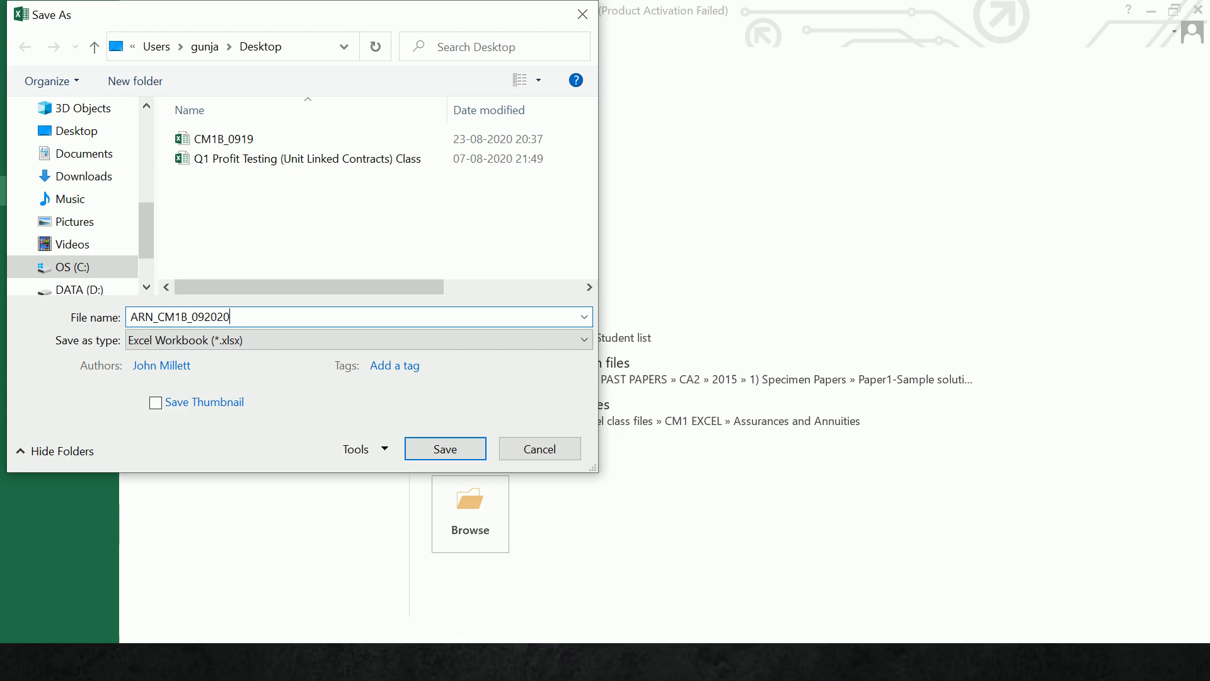
double_click(142, 317)
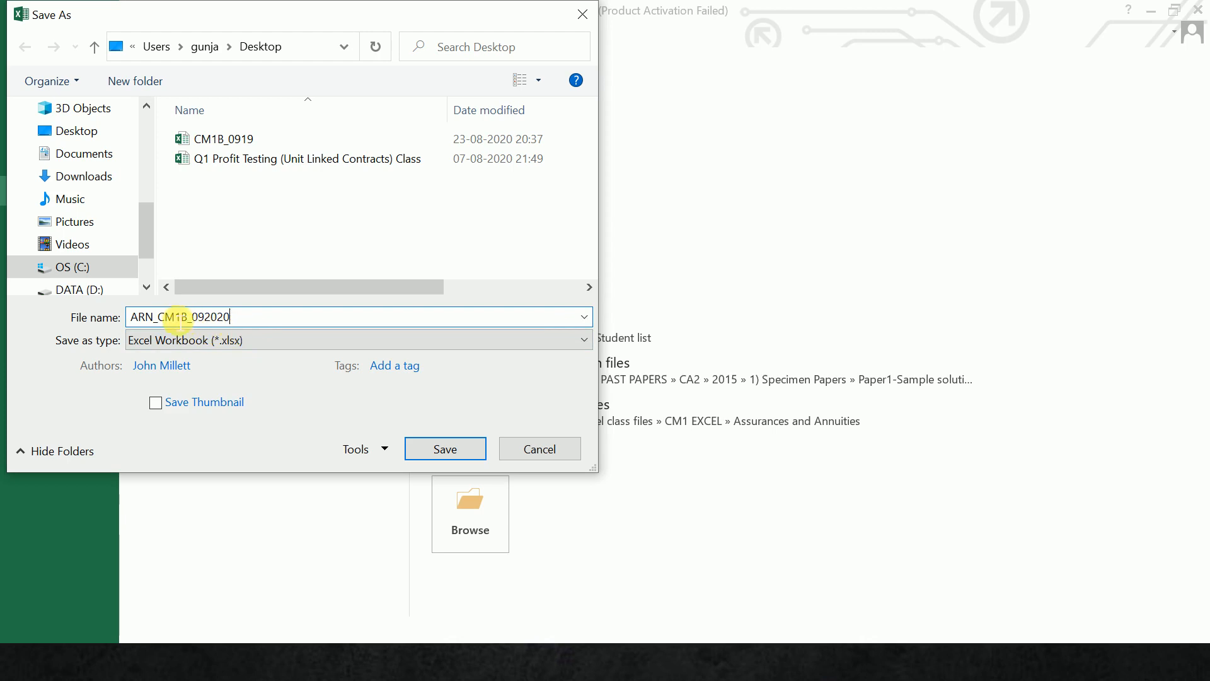
triple_click(181, 318)
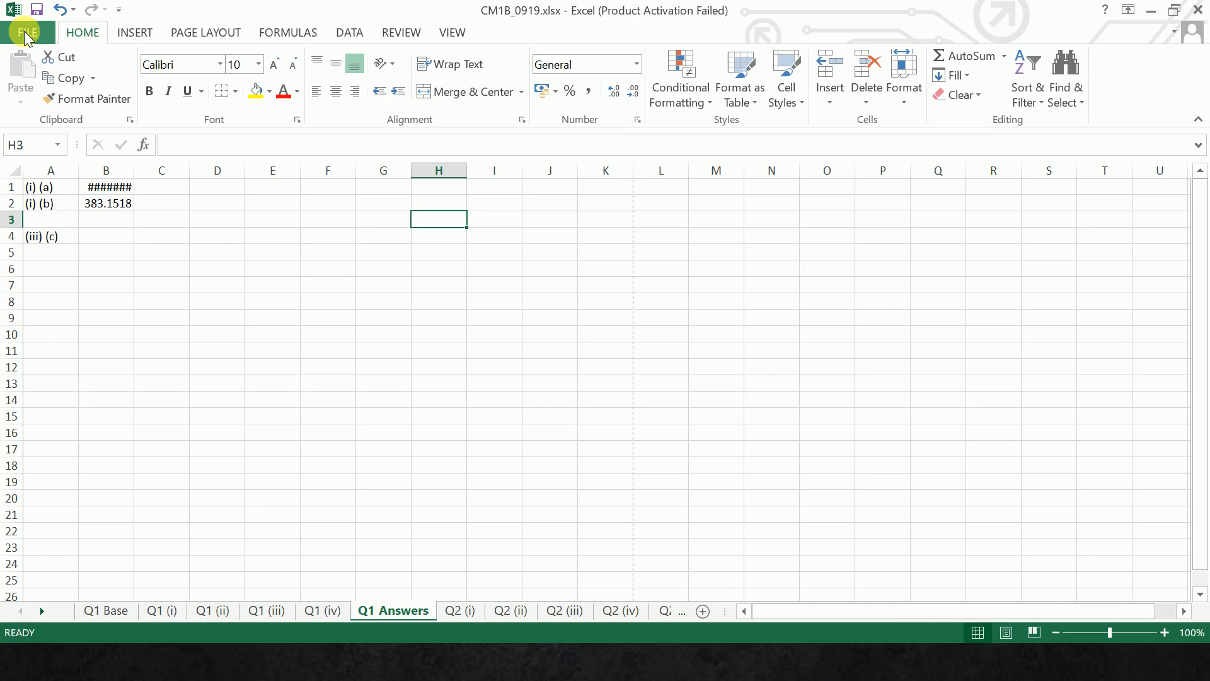
mouse_move(87, 492)
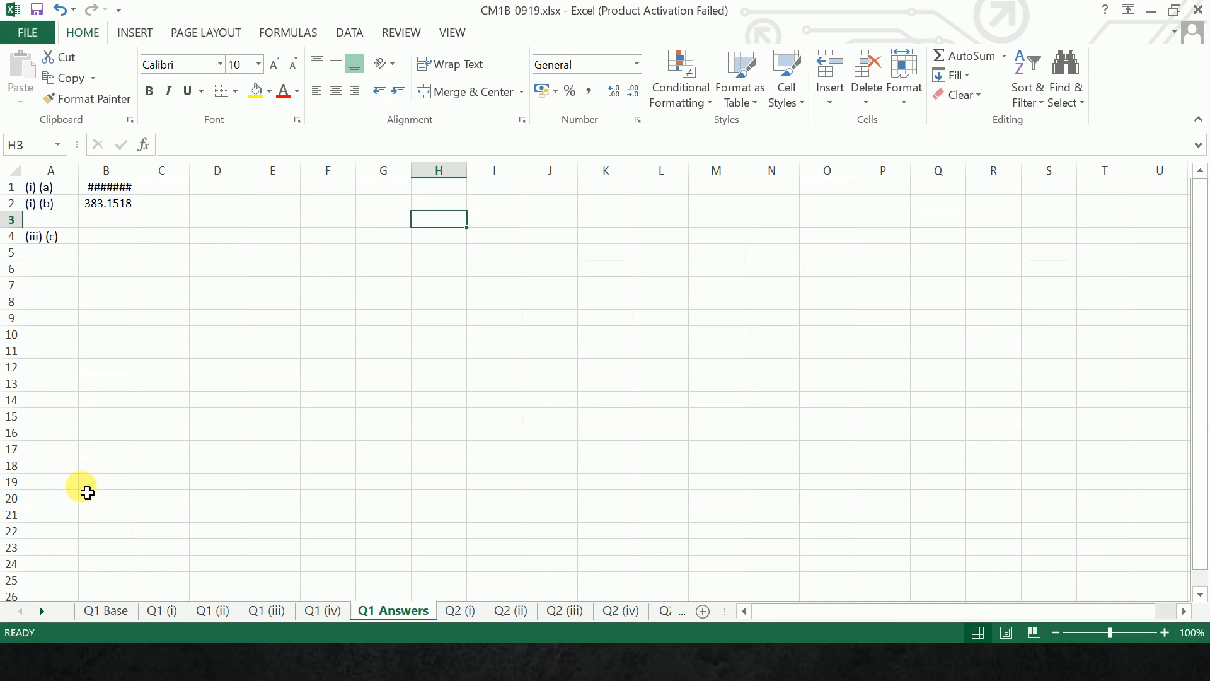
mouse_move(383, 172)
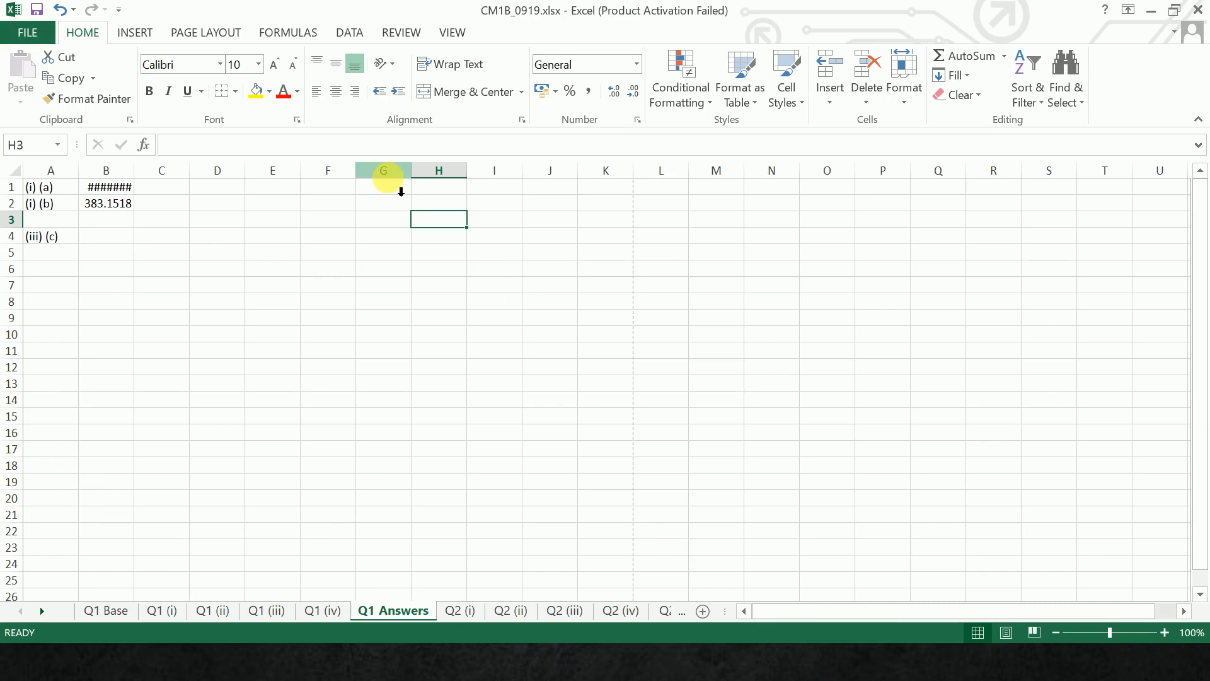